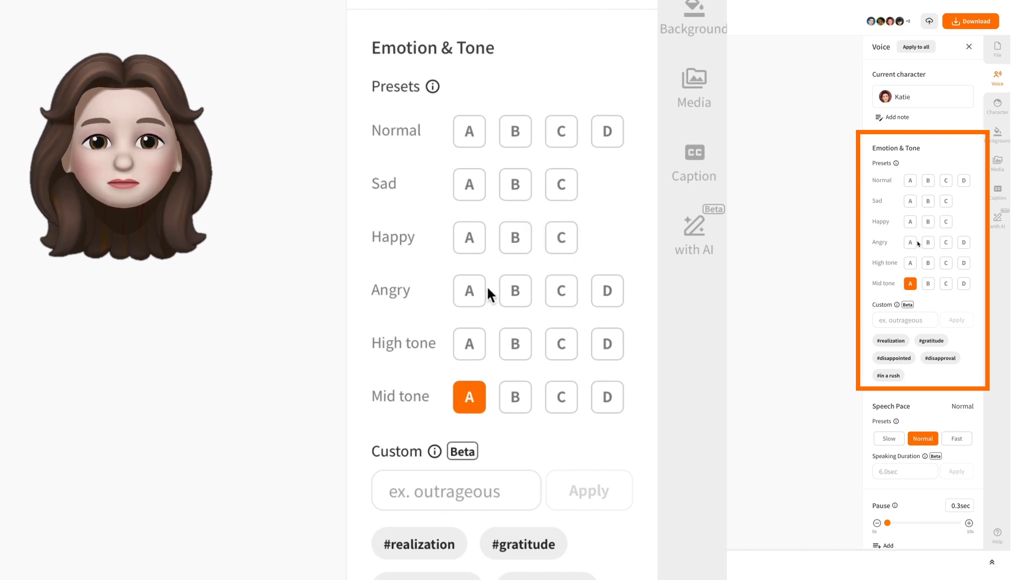
# Apply Mid tone A emotion, set speech pace Fast then Slow, and browse Character Casting voices.
pyautogui.click(605, 291)
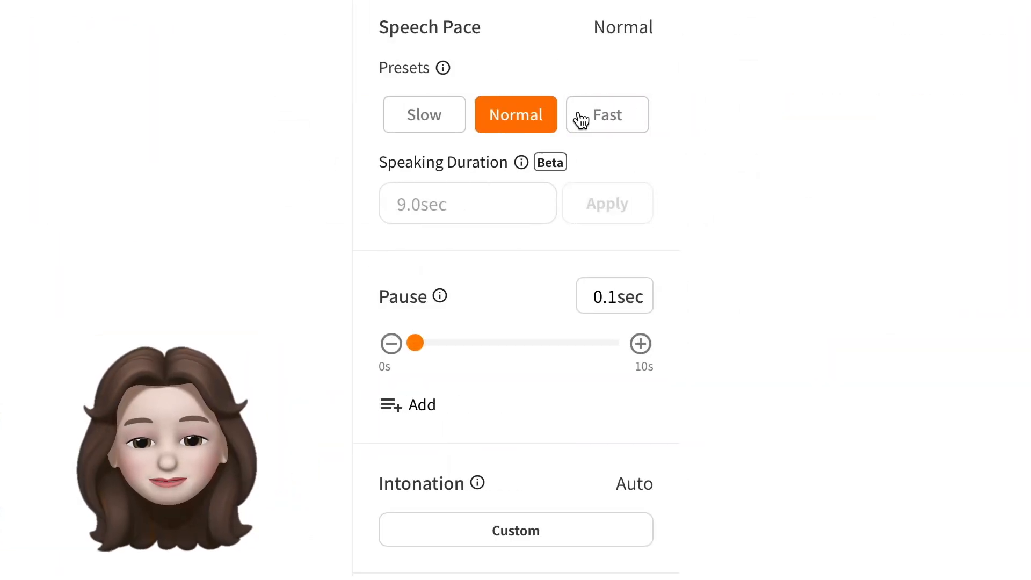
pyautogui.click(605, 114)
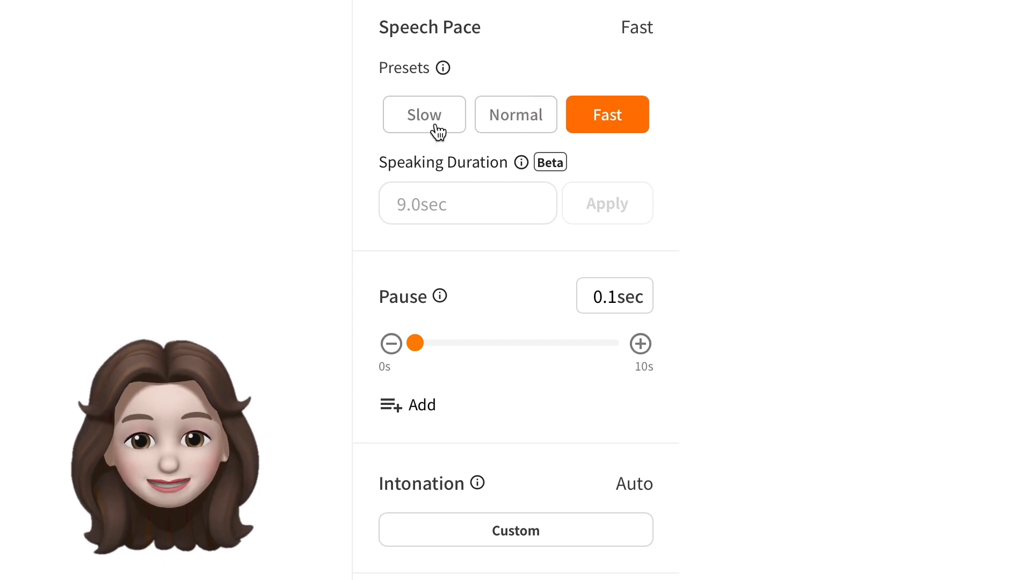
pyautogui.click(424, 115)
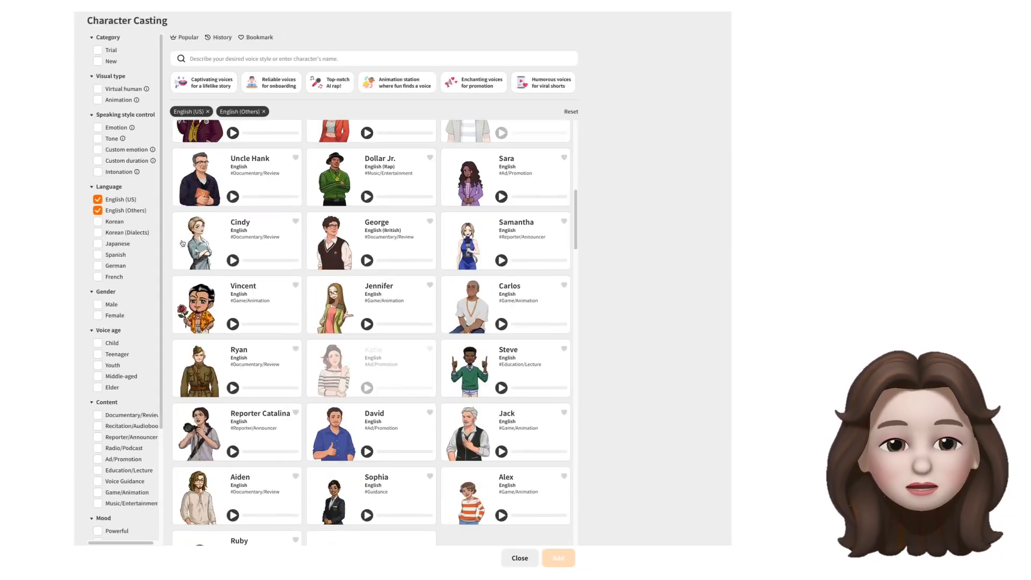
pyautogui.scroll(-3)
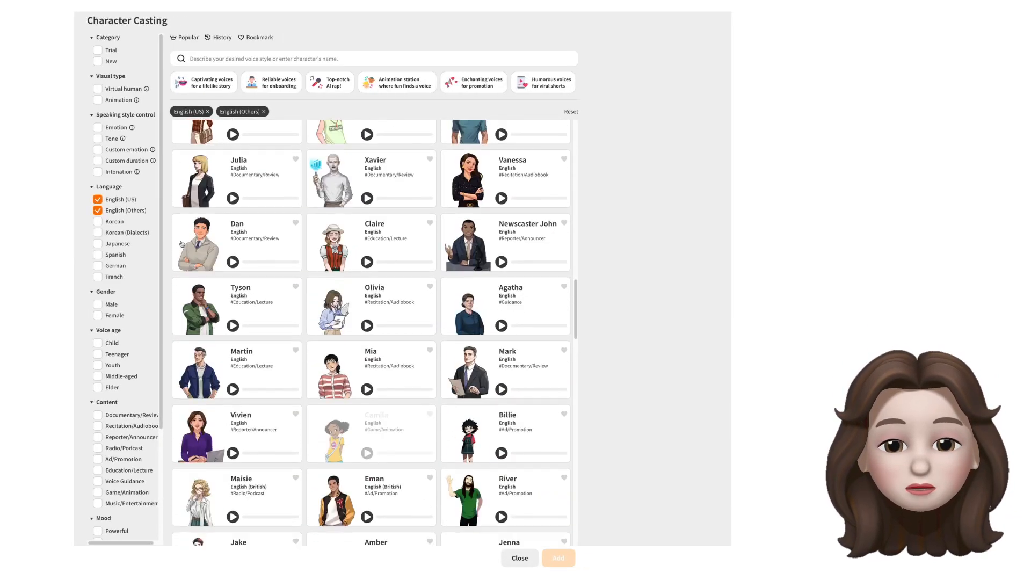